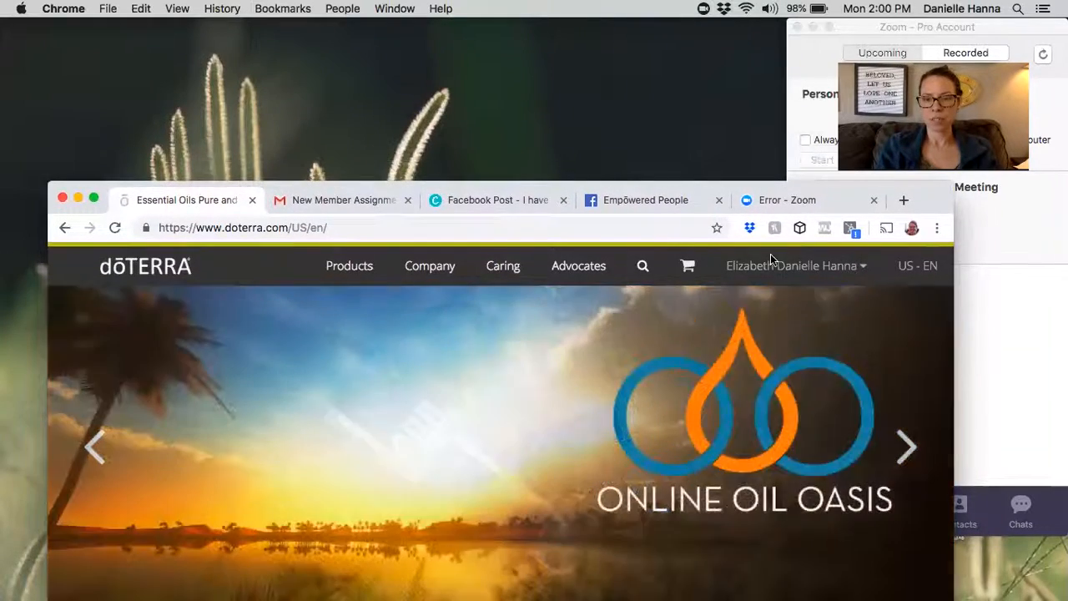
Choose Account Profile from the member-name dropdown in the top navigation bar
{"action": "left_click", "coordinate": [792, 266]}
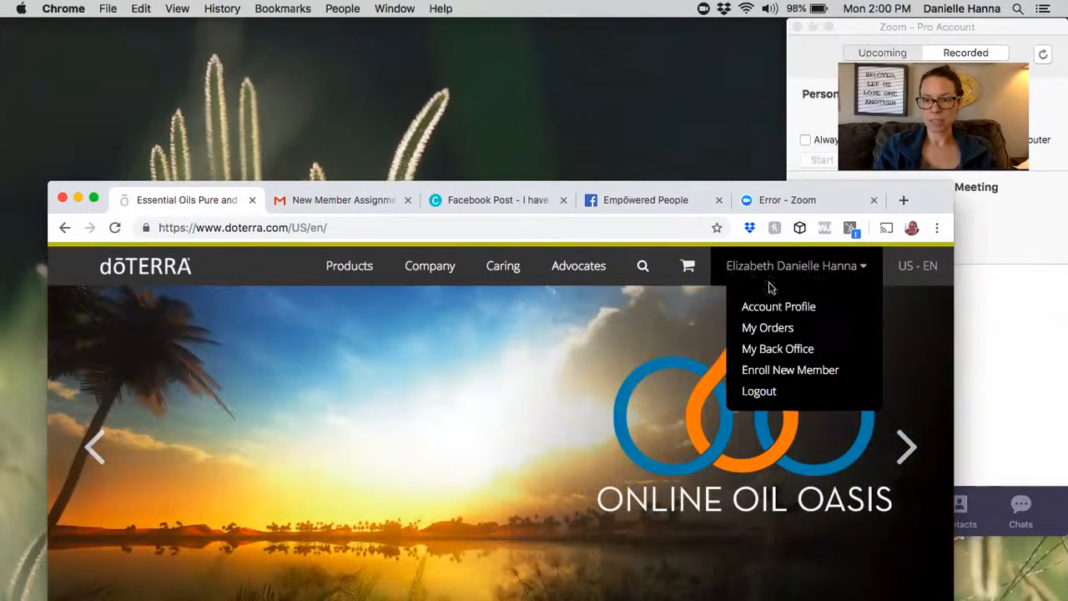
{"action": "left_click", "coordinate": [316, 341]}
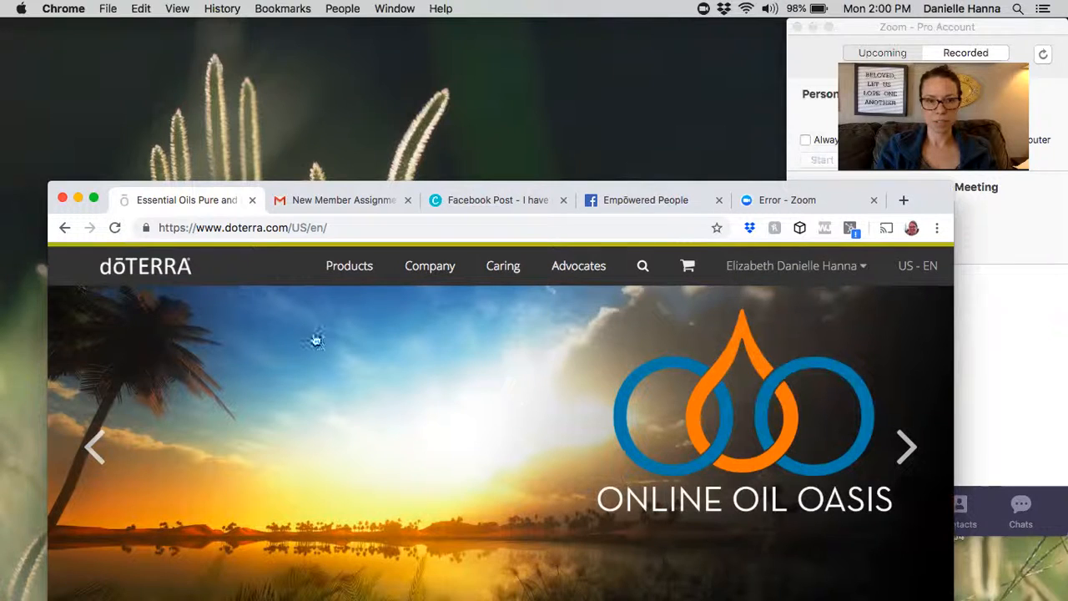
{"action": "left_click", "coordinate": [792, 266]}
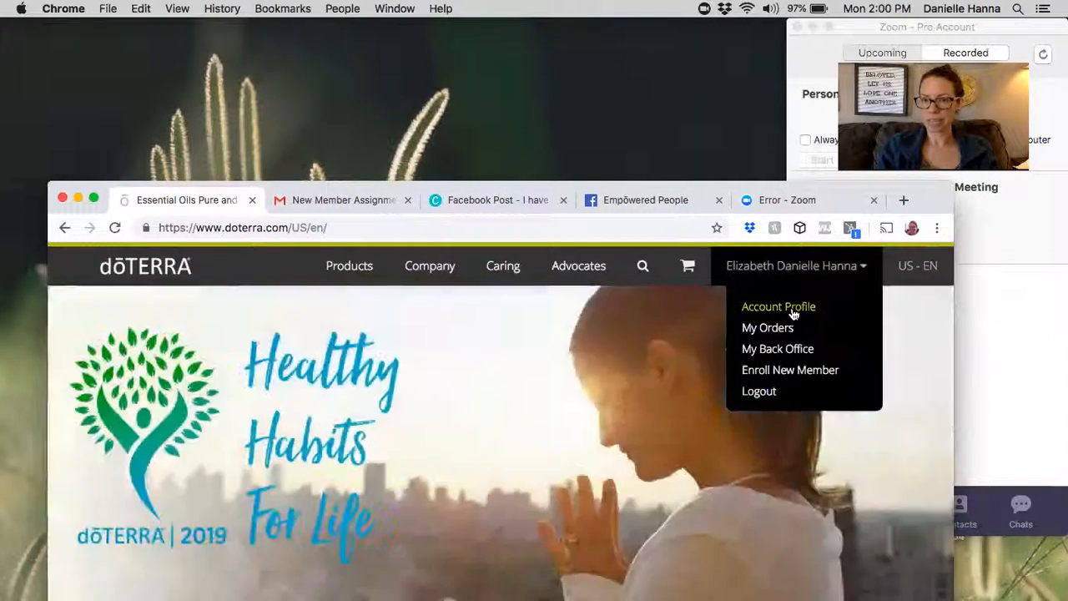
{"action": "left_click", "coordinate": [778, 306]}
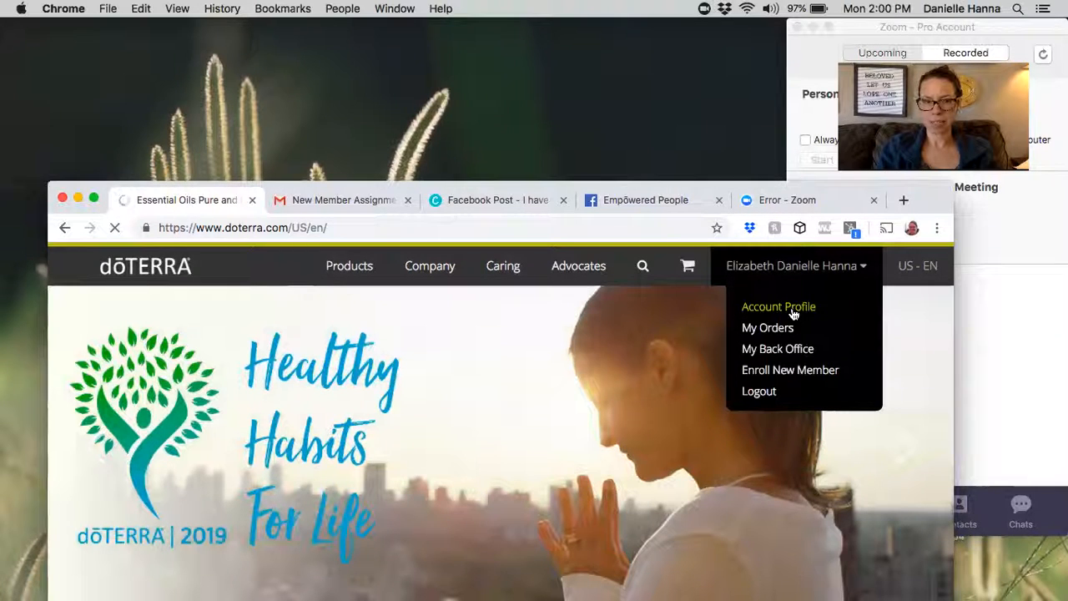
Scroll down the loaded Account Profile page to the My Web Site section
{"action": "left_click", "coordinate": [778, 307]}
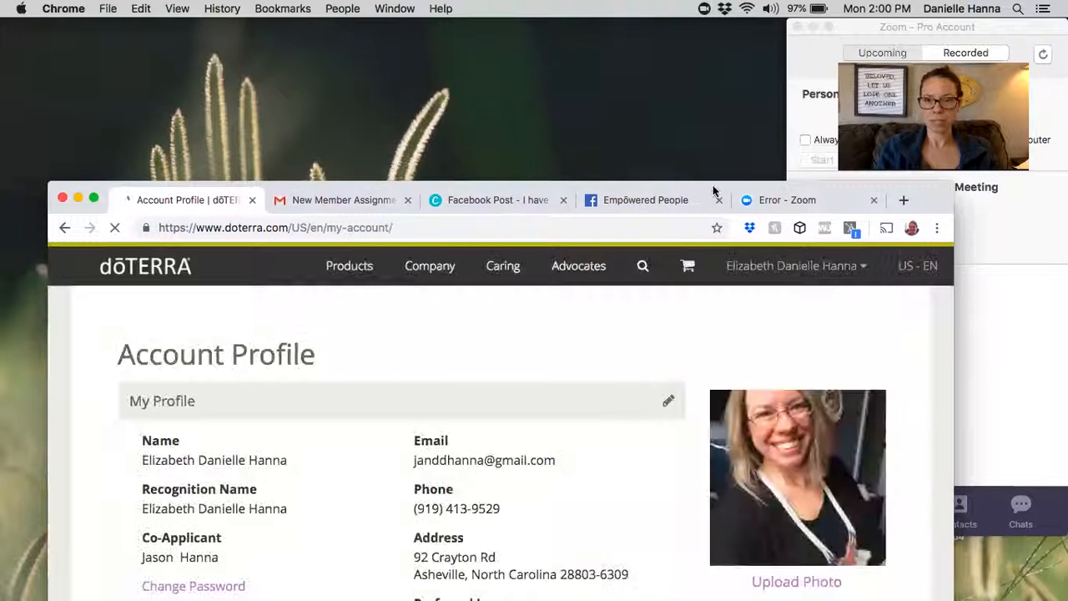
{"action": "scroll", "scroll_direction": "down", "scroll_amount": 3}
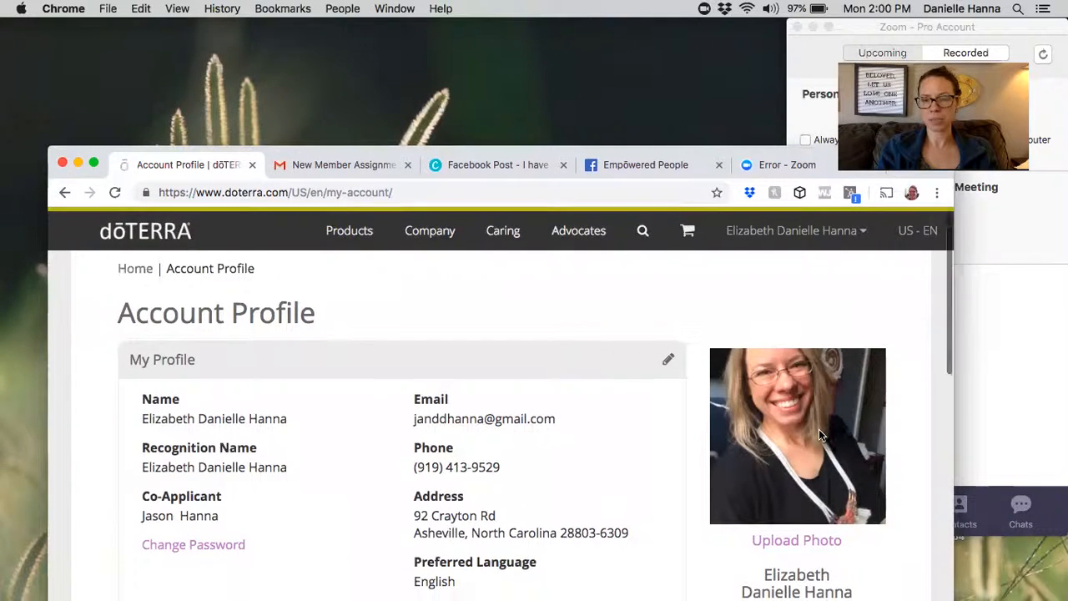
{"action": "scroll", "scroll_direction": "down", "scroll_amount": 3}
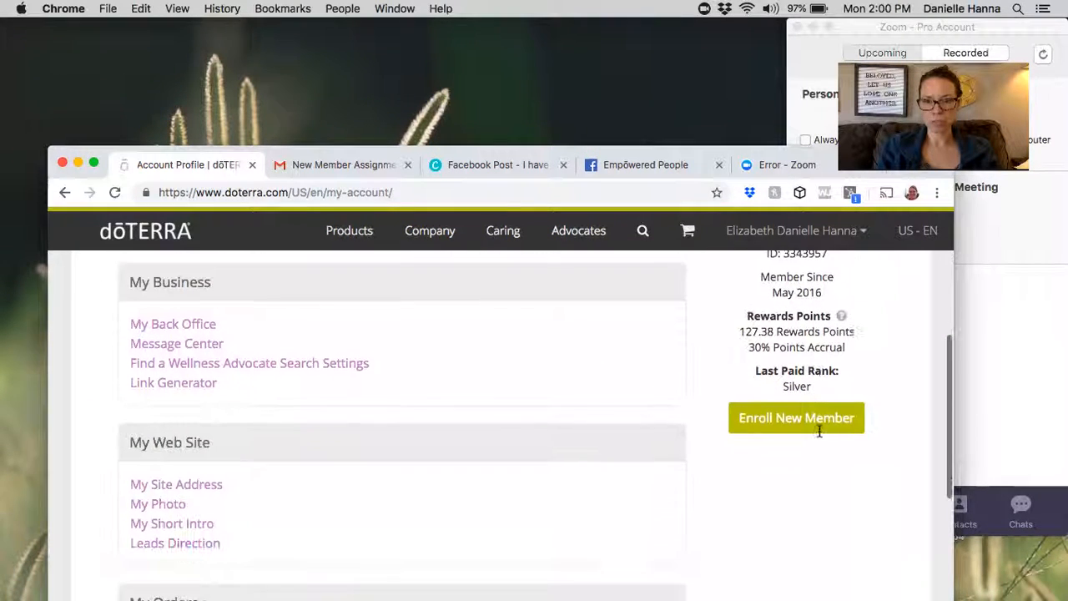
{"action": "scroll", "scroll_direction": "down", "scroll_amount": 3}
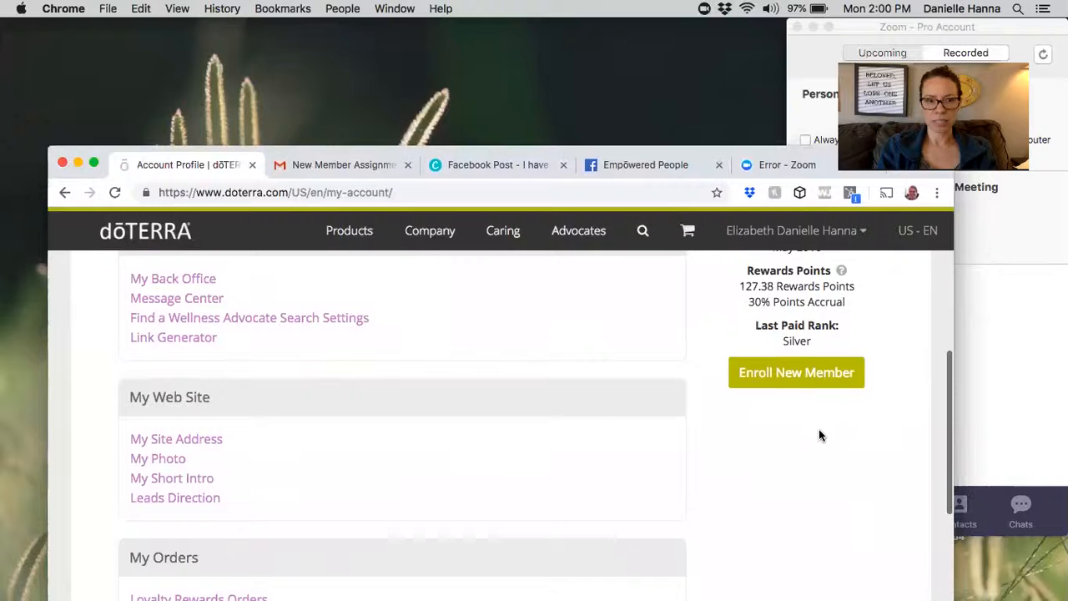
{"action": "scroll", "scroll_direction": "up", "scroll_amount": 3}
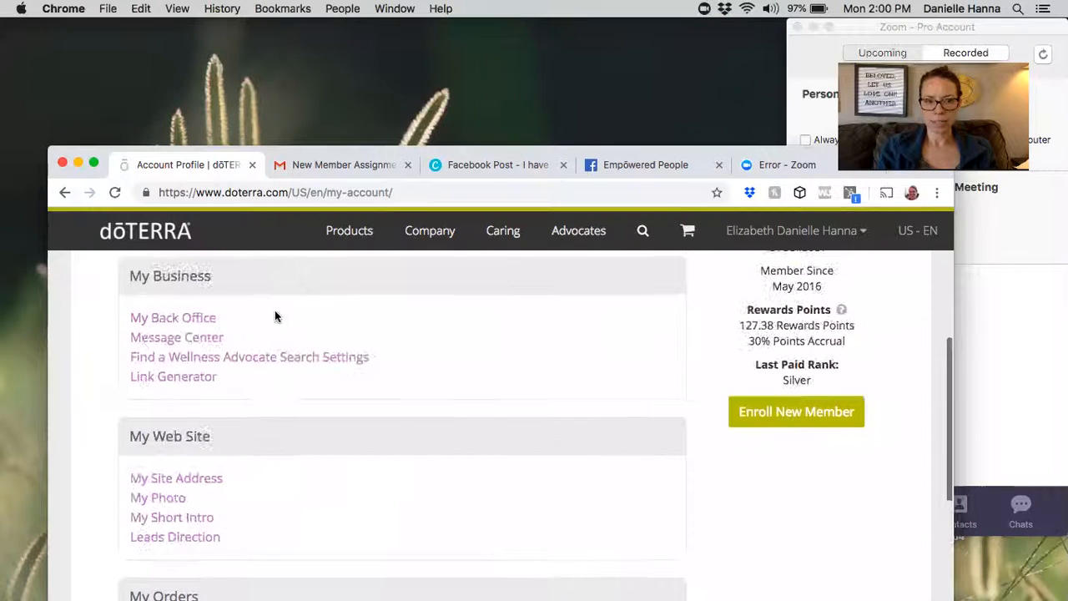
{"action": "scroll", "scroll_direction": "down", "scroll_amount": 3}
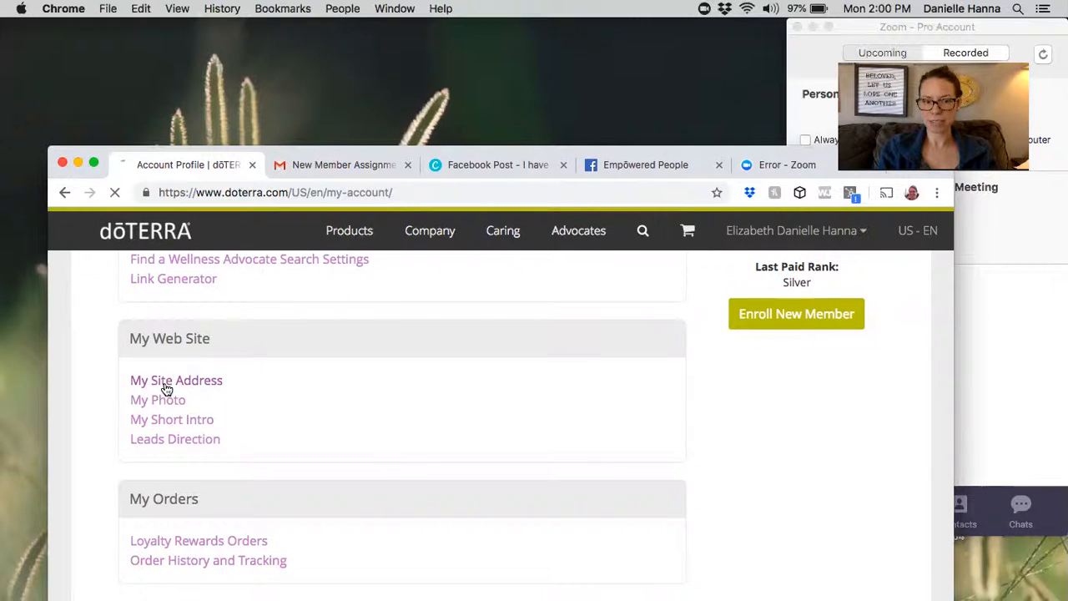
Review the site address and intro in Business Site Settings, then return to Account Profile's My Business
{"action": "left_click", "coordinate": [176, 379]}
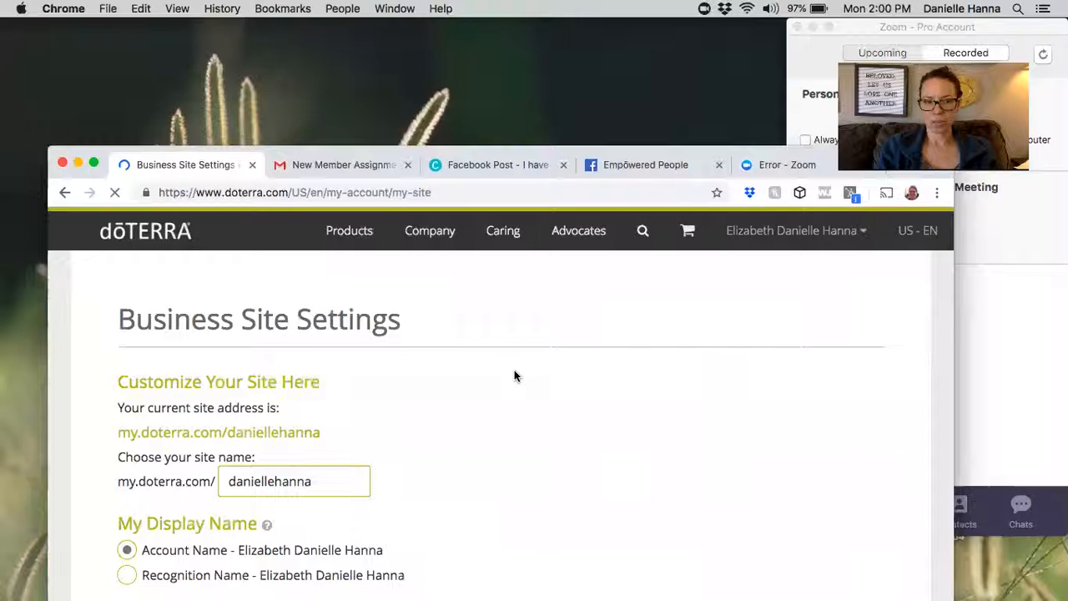
{"action": "scroll", "scroll_direction": "down", "scroll_amount": 3}
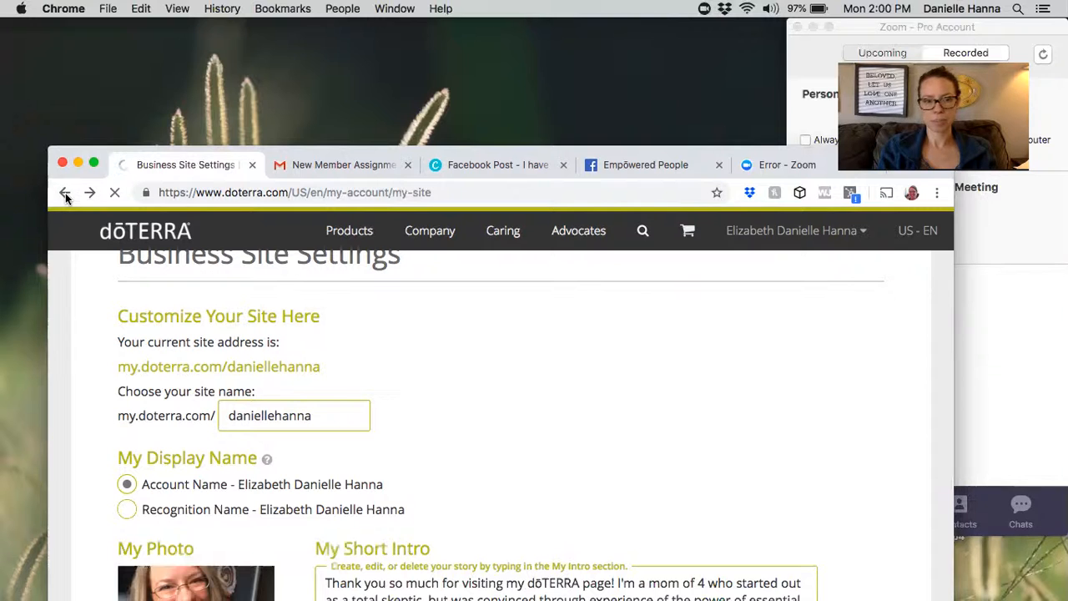
{"action": "left_click", "coordinate": [66, 191]}
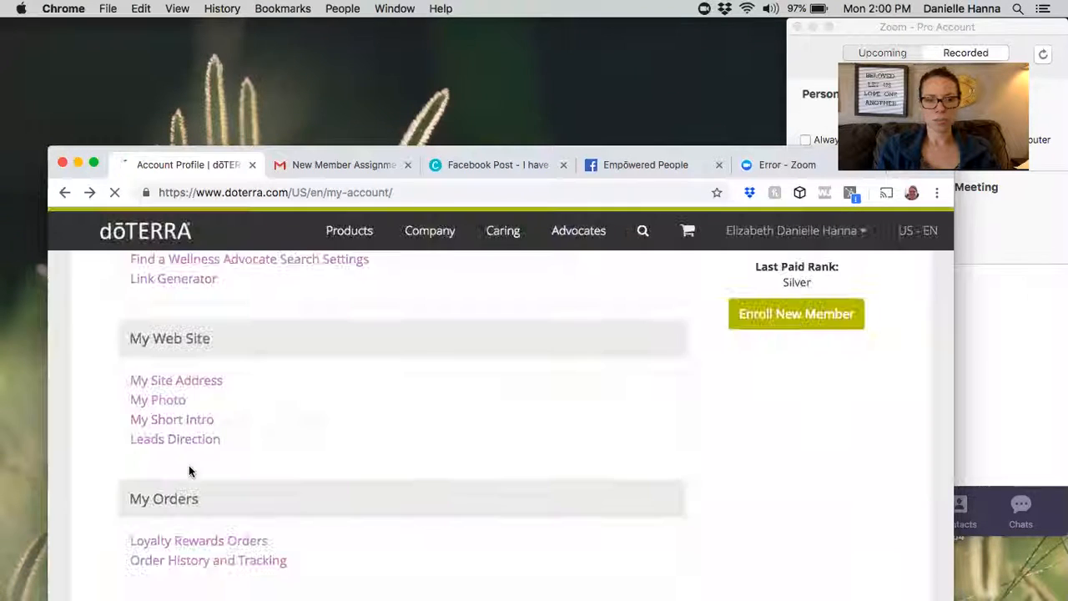
{"action": "scroll", "scroll_direction": "down", "scroll_amount": 3}
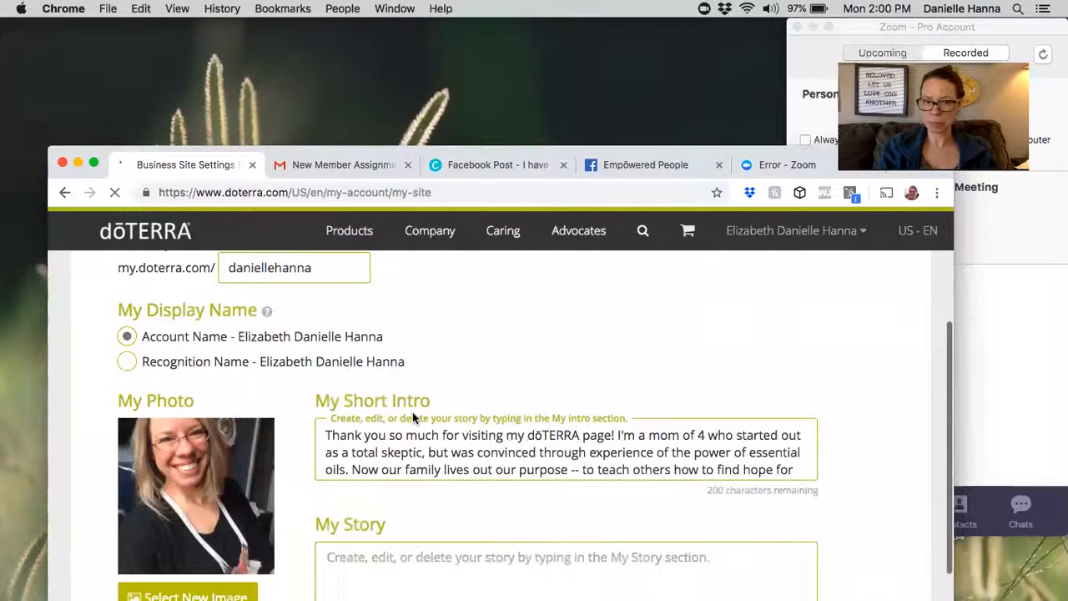
{"action": "scroll", "scroll_direction": "down", "scroll_amount": 3}
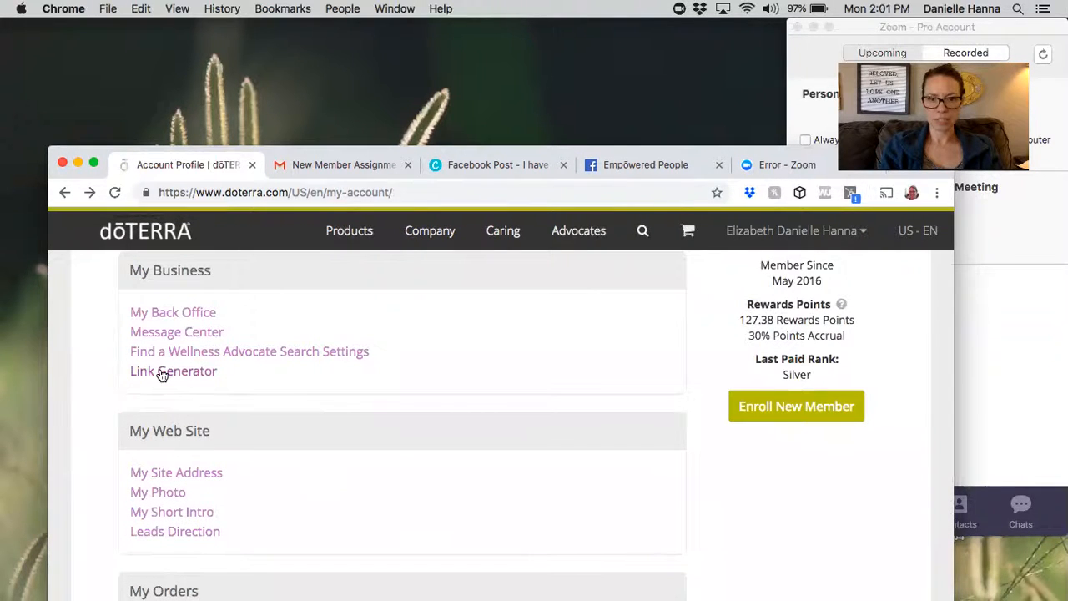
{"action": "left_click", "coordinate": [172, 370]}
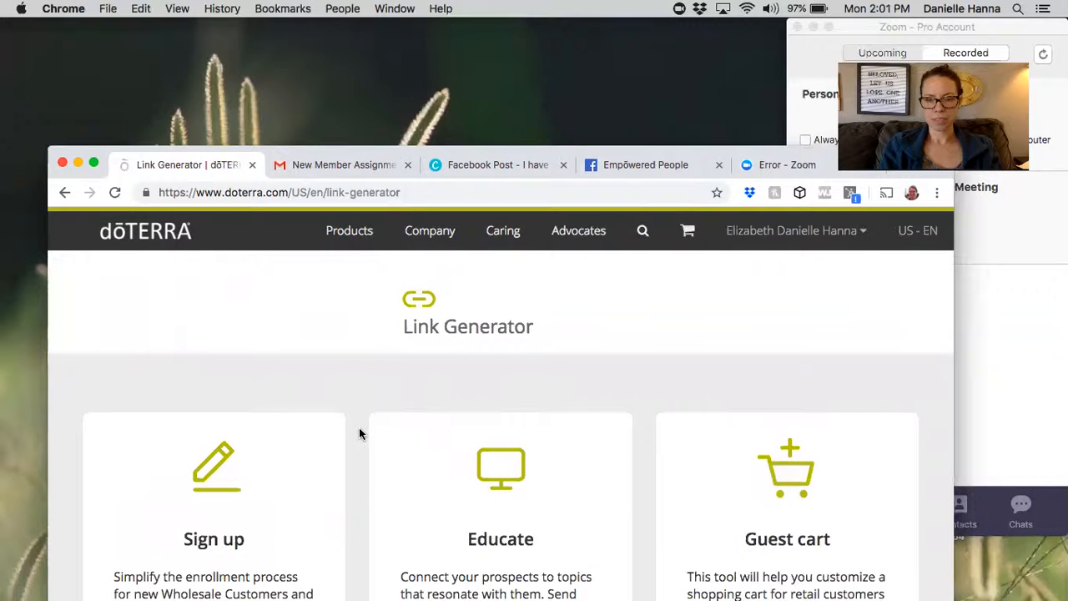
{"action": "scroll", "scroll_direction": "down", "scroll_amount": 3}
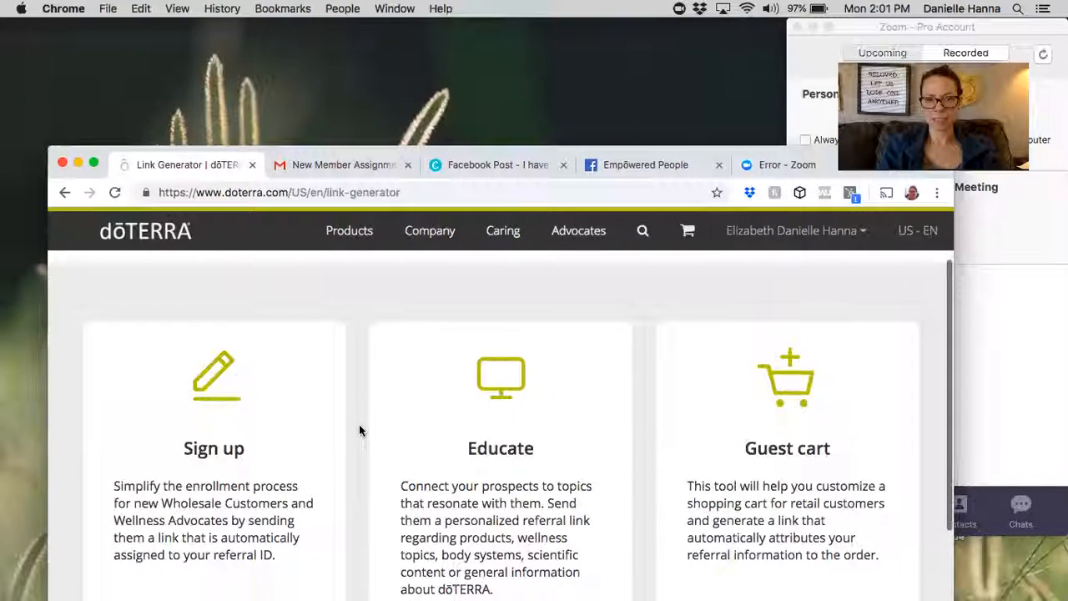
{"action": "scroll", "scroll_direction": "down", "scroll_amount": 3}
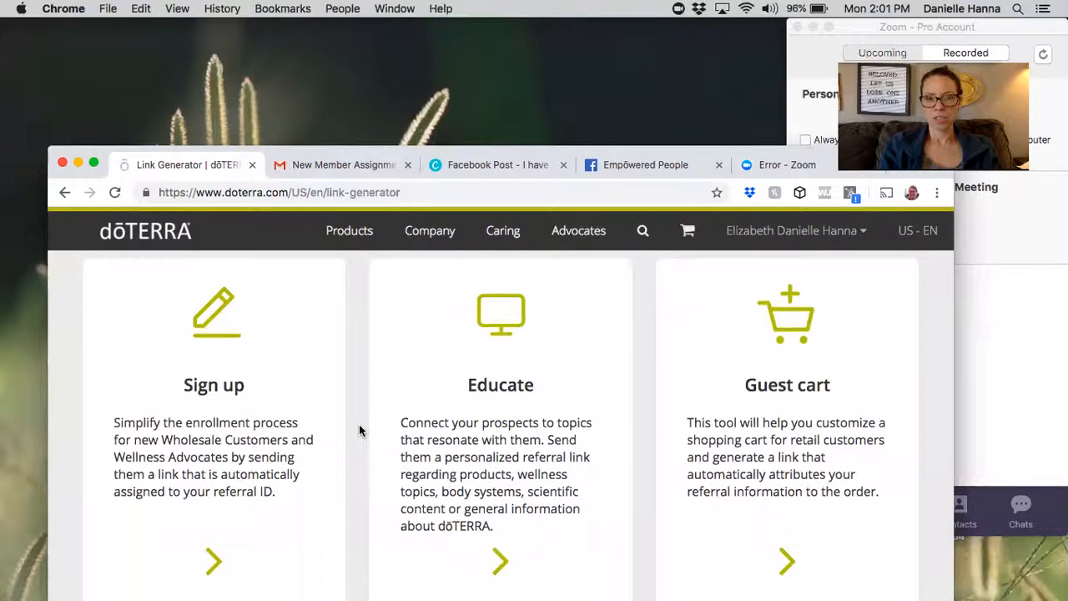
{"action": "scroll", "scroll_direction": "down", "scroll_amount": 3}
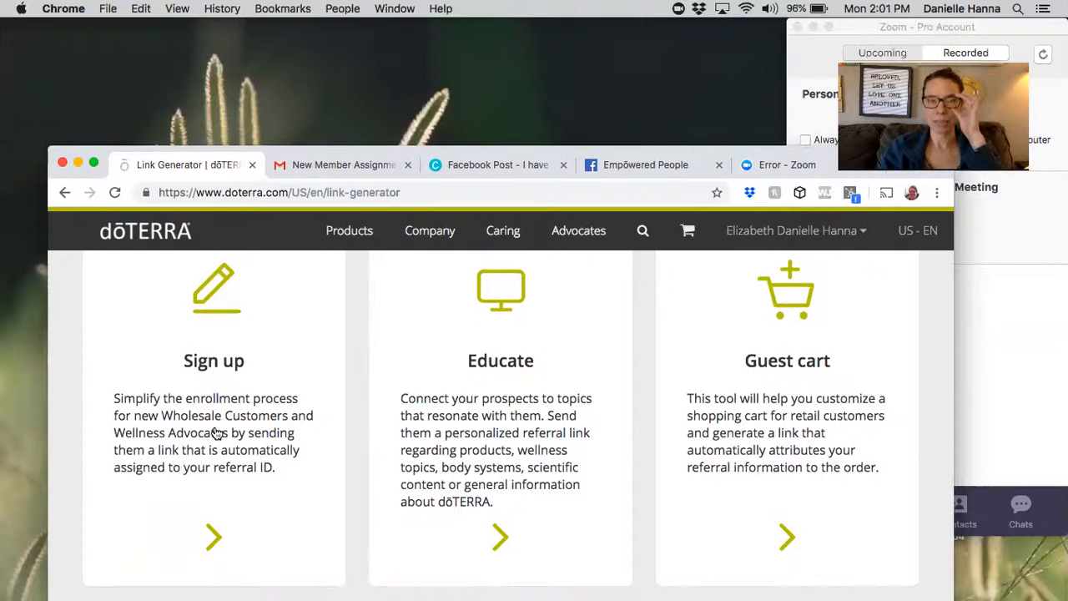
{"action": "mouse_move", "coordinate": [217, 371]}
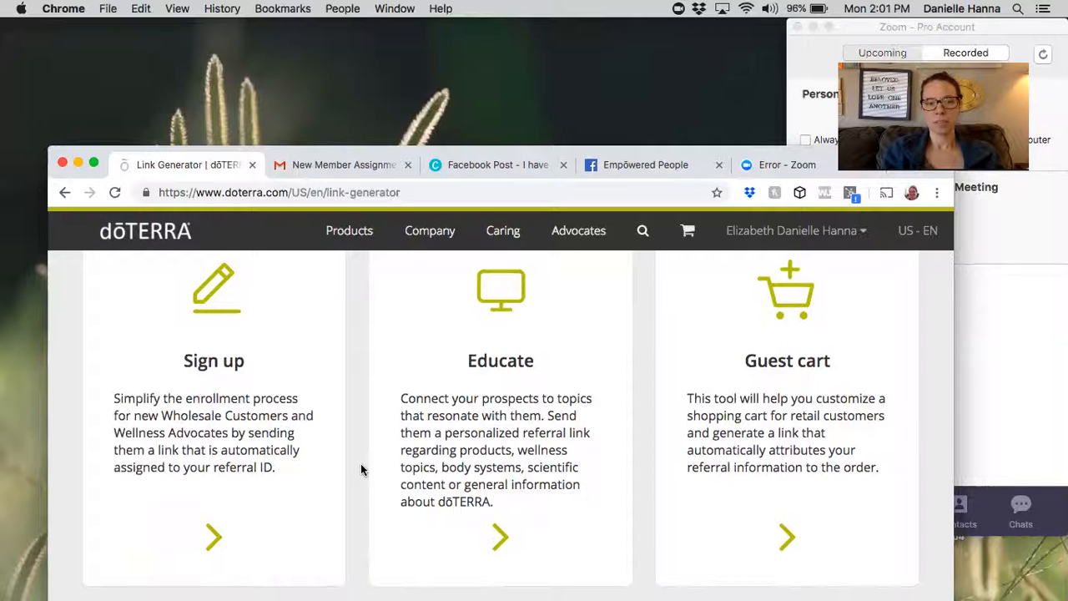
{"action": "mouse_move", "coordinate": [430, 493]}
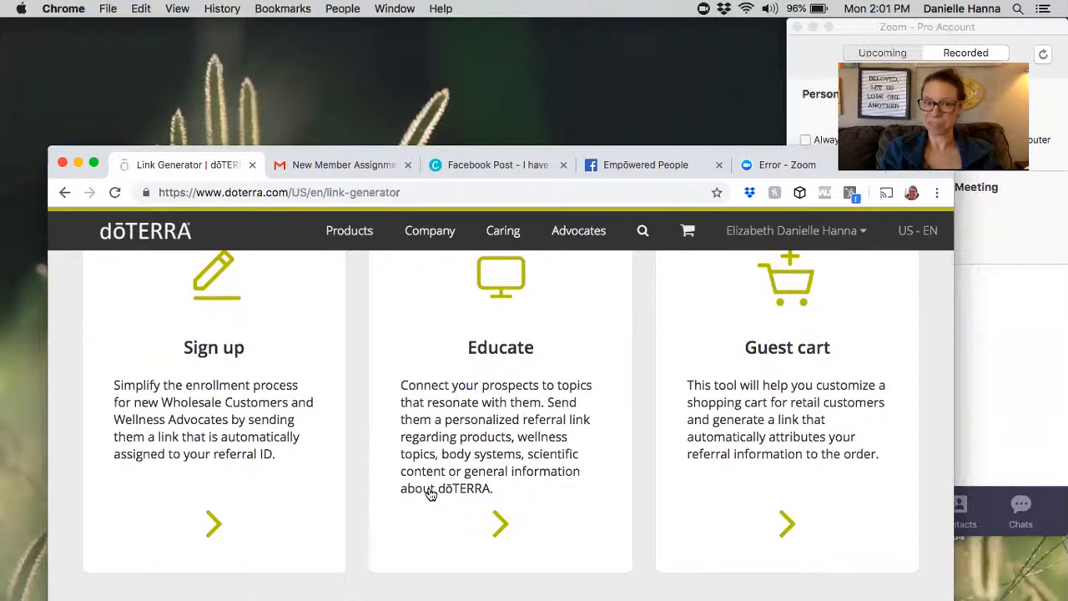
{"action": "mouse_move", "coordinate": [561, 438]}
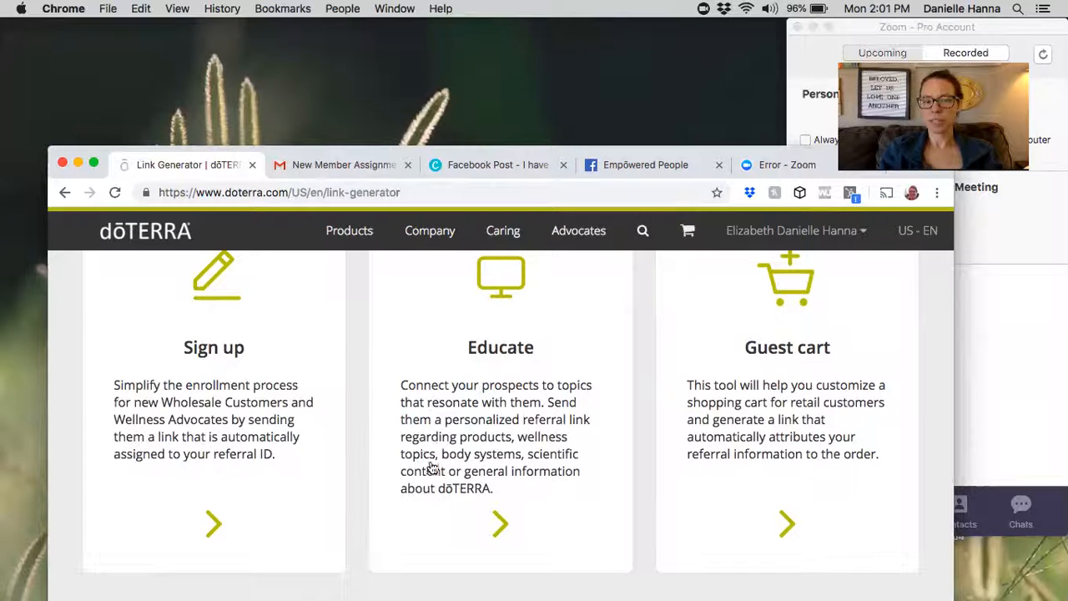
{"action": "mouse_move", "coordinate": [415, 447]}
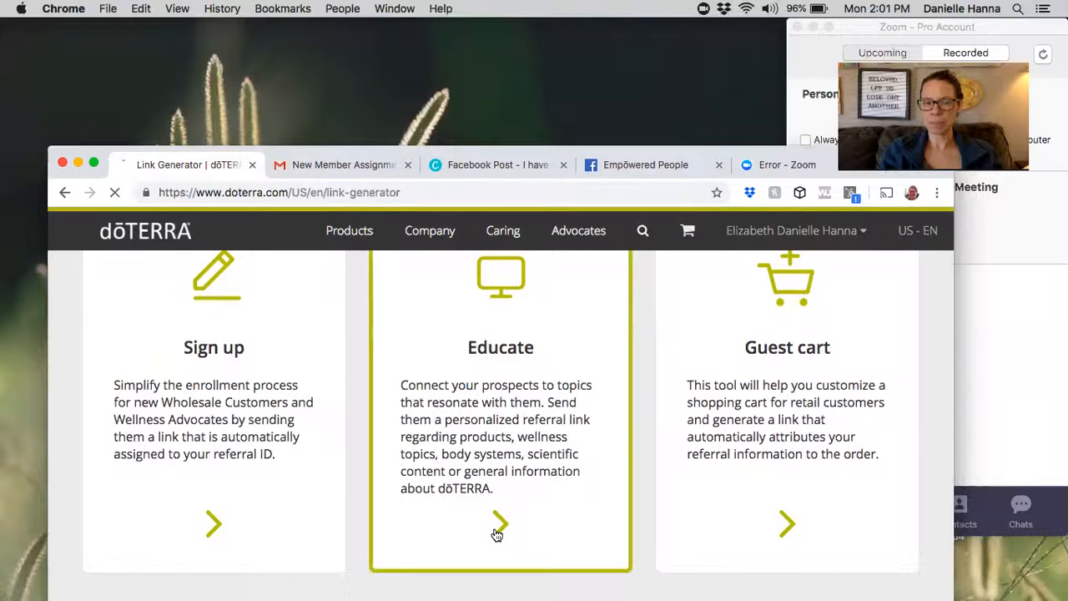
{"action": "left_click", "coordinate": [499, 524]}
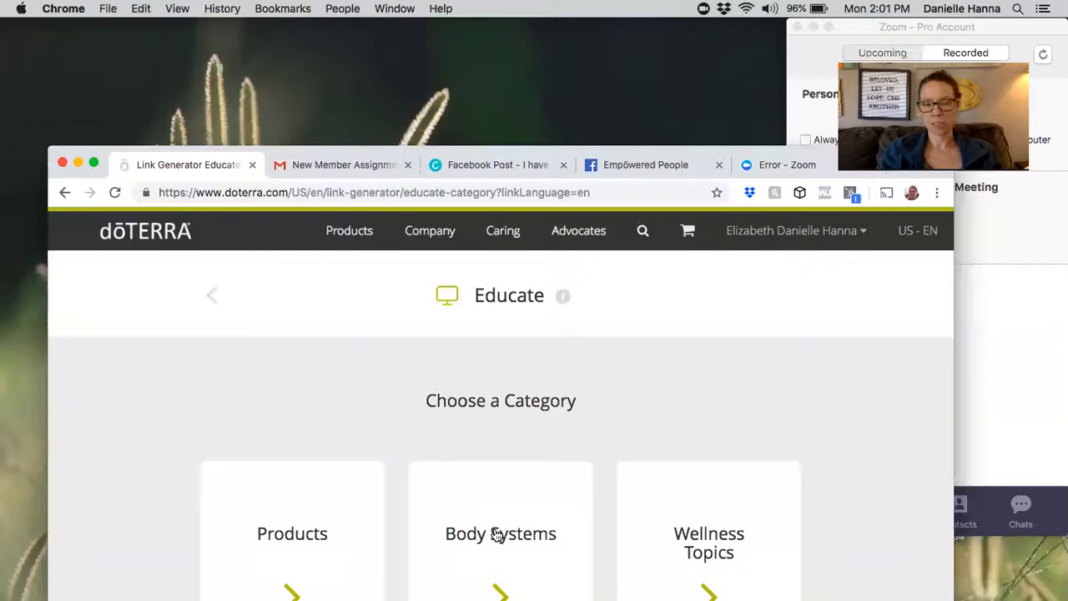
{"action": "scroll", "scroll_direction": "down", "scroll_amount": 3}
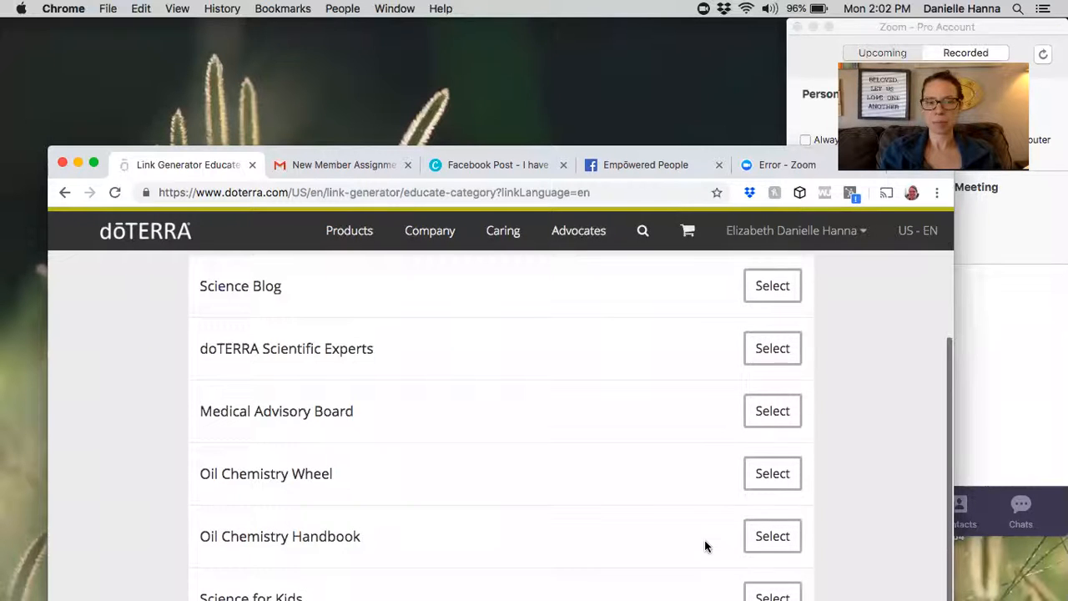
{"action": "scroll", "scroll_direction": "down", "scroll_amount": 3}
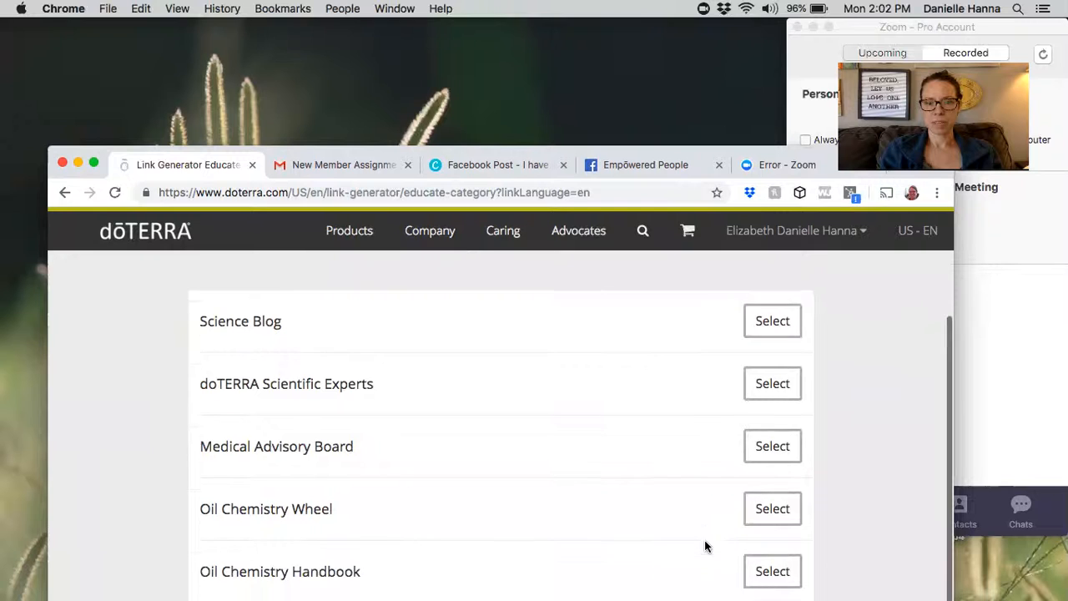
{"action": "mouse_move", "coordinate": [772, 320]}
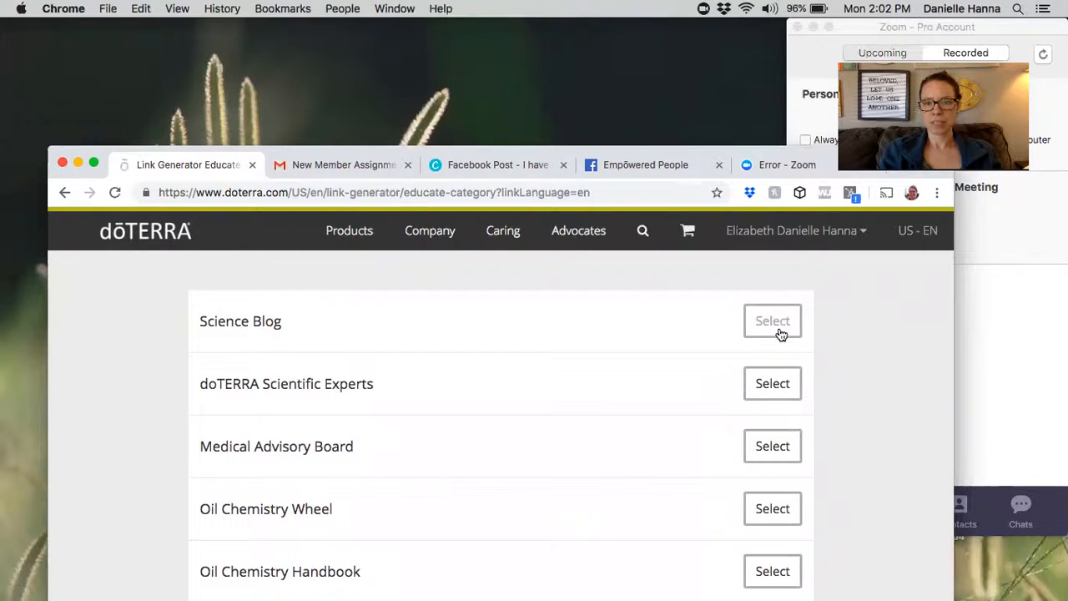
{"action": "mouse_move", "coordinate": [428, 477]}
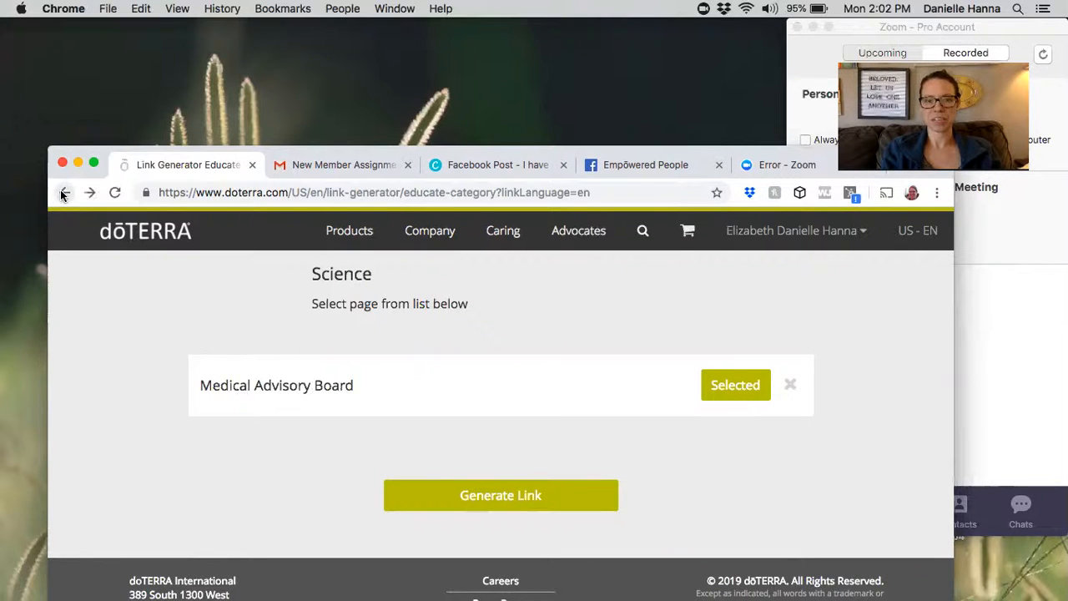
{"action": "left_click", "coordinate": [65, 192]}
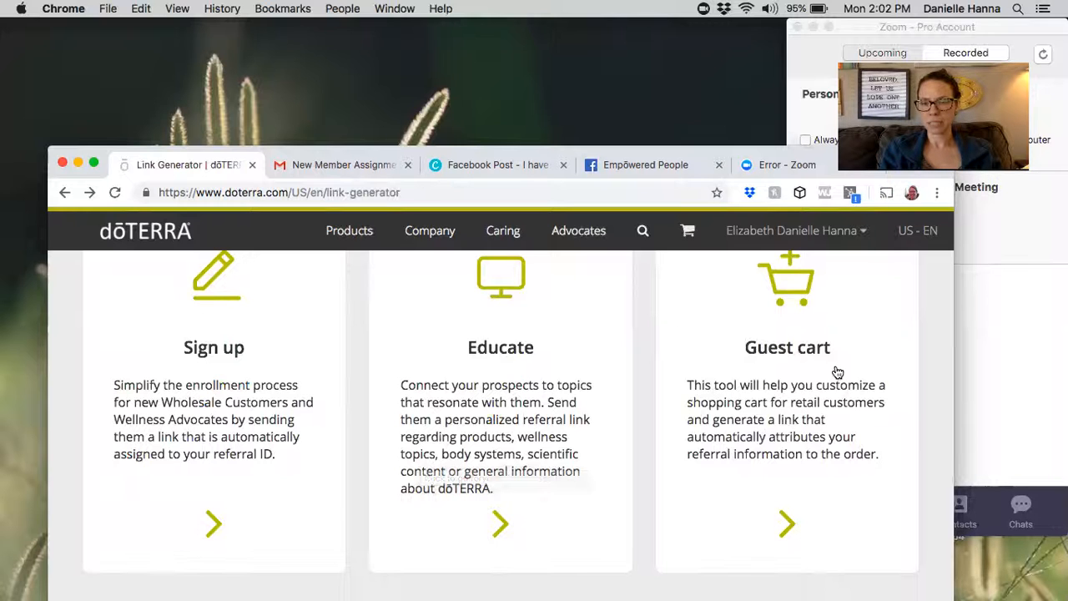
{"action": "mouse_move", "coordinate": [827, 474]}
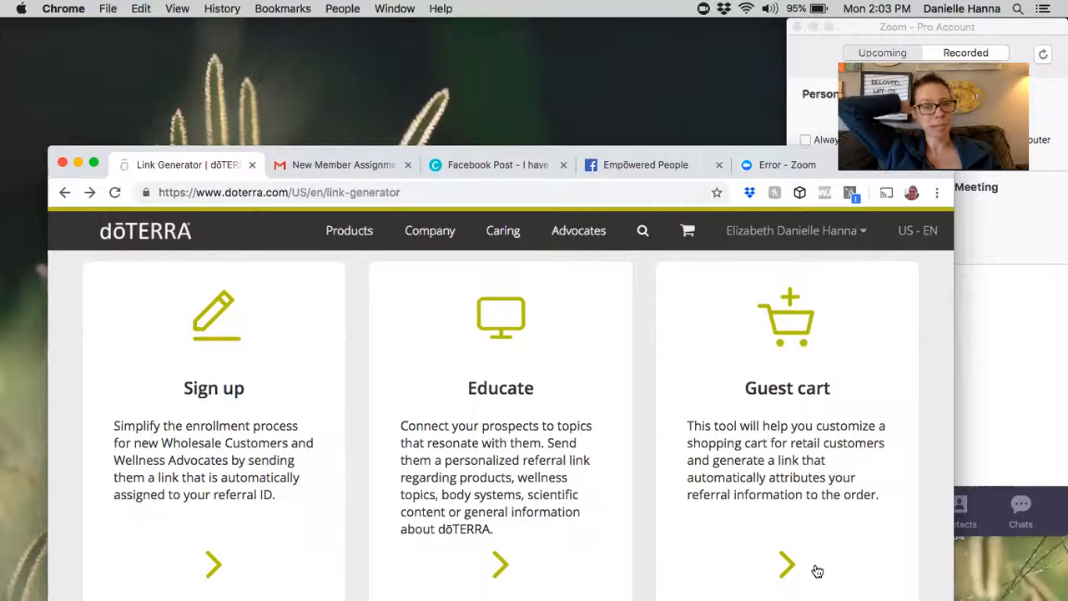
{"action": "mouse_move", "coordinate": [797, 573]}
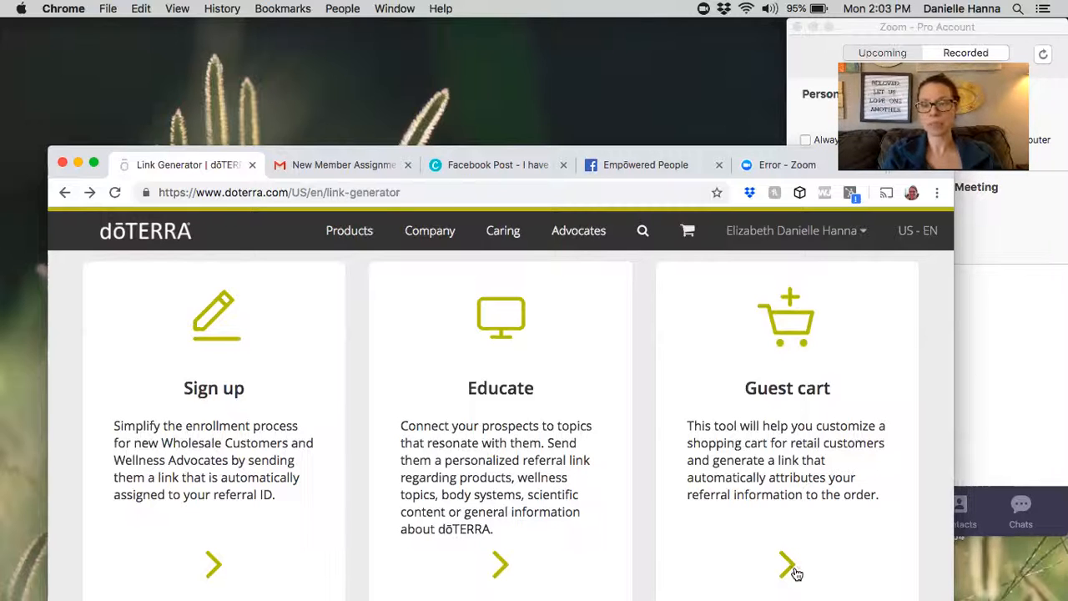
Search the Guest cart product catalogue for 'pass' and scroll to Passion Touch-10 mL
{"action": "left_click", "coordinate": [787, 565]}
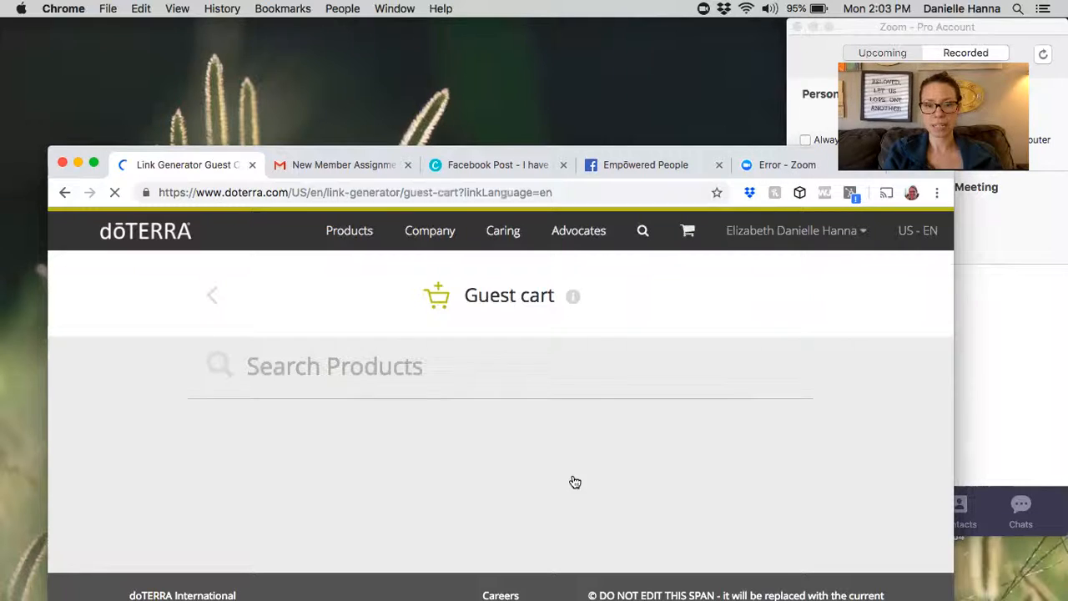
{"action": "left_click", "coordinate": [334, 366]}
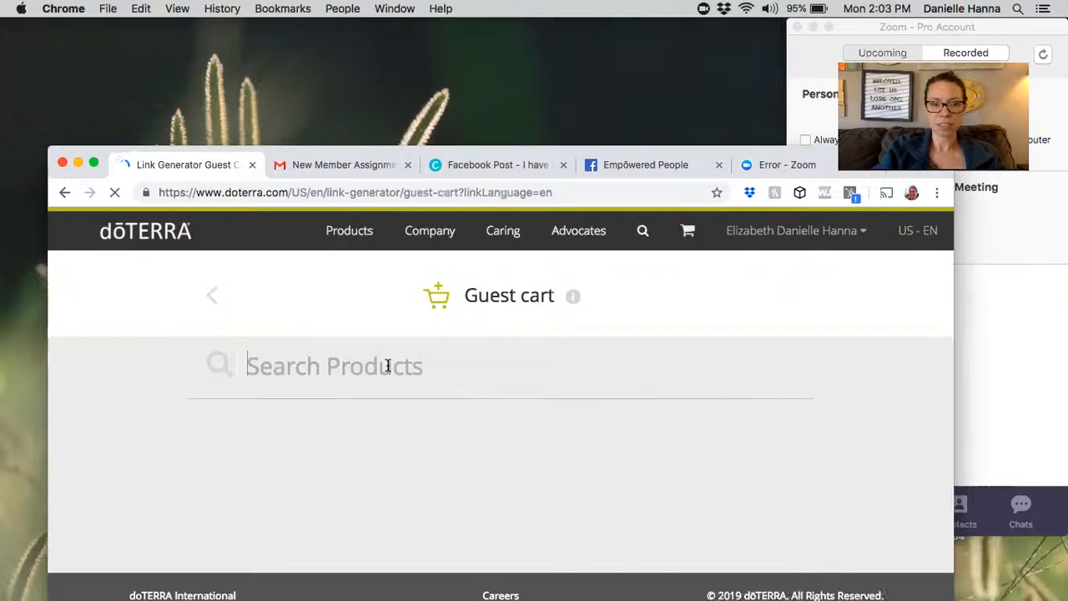
{"action": "type", "text": "passion"}
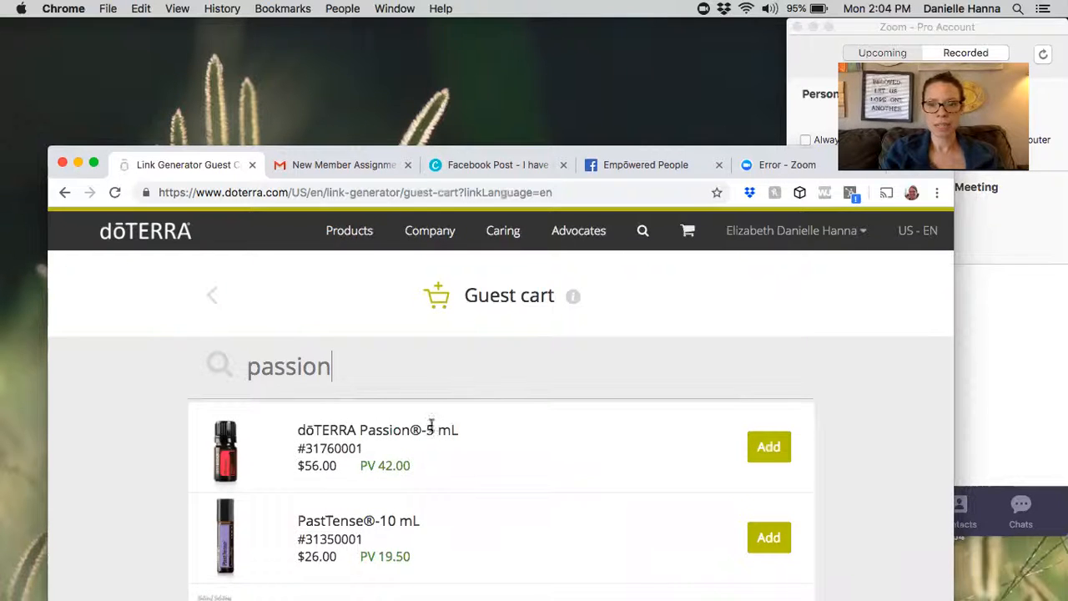
{"action": "scroll", "scroll_direction": "down", "scroll_amount": 3}
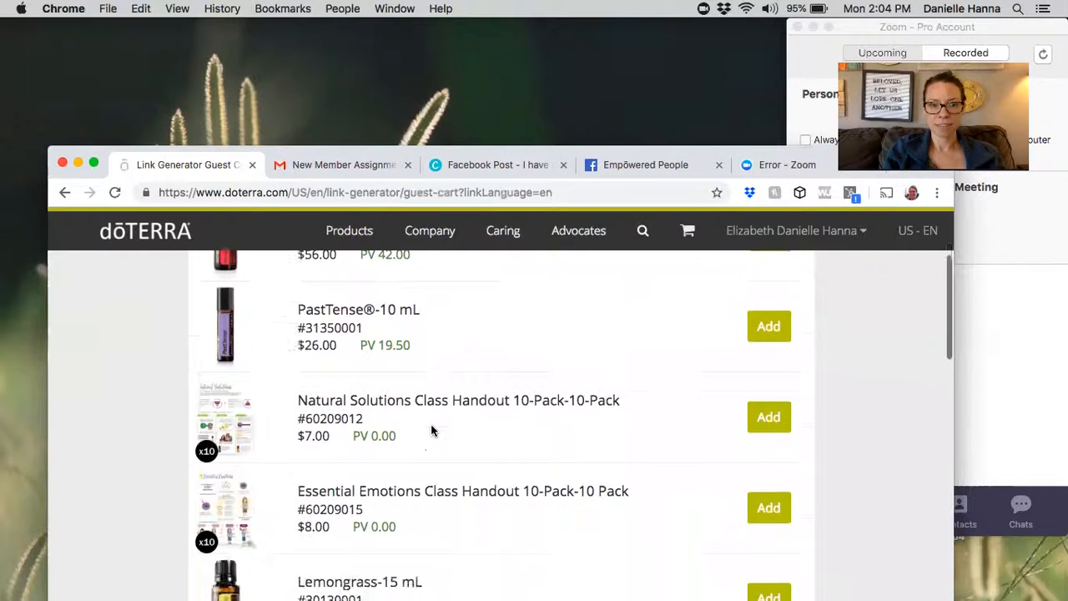
{"action": "scroll", "scroll_direction": "down", "scroll_amount": 3}
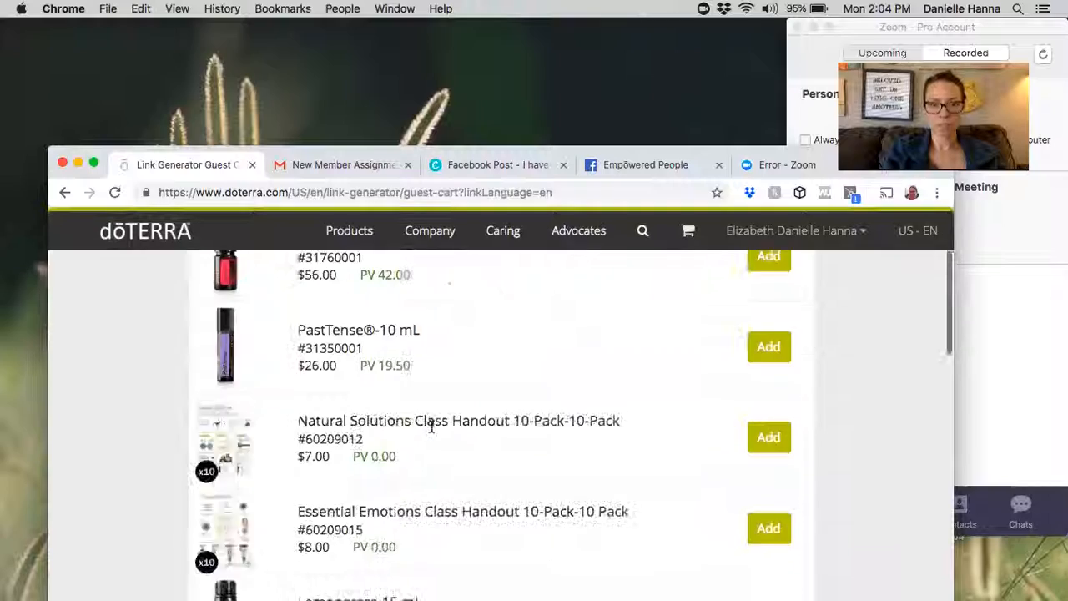
{"action": "scroll", "scroll_direction": "down", "scroll_amount": 3}
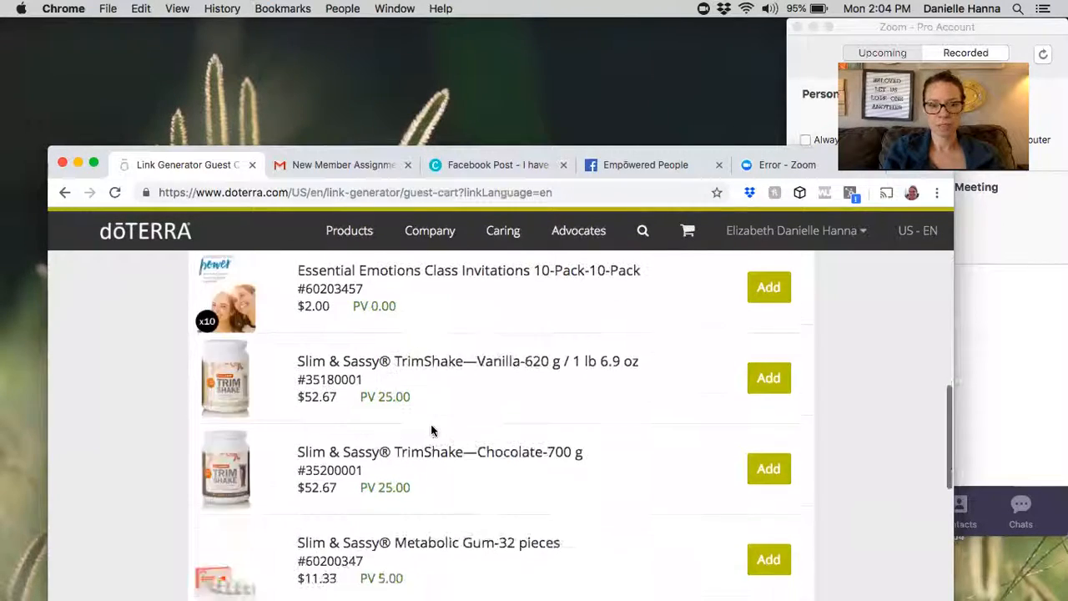
{"action": "scroll", "scroll_direction": "down", "scroll_amount": 3}
{"action": "type", "text": "passion t"}
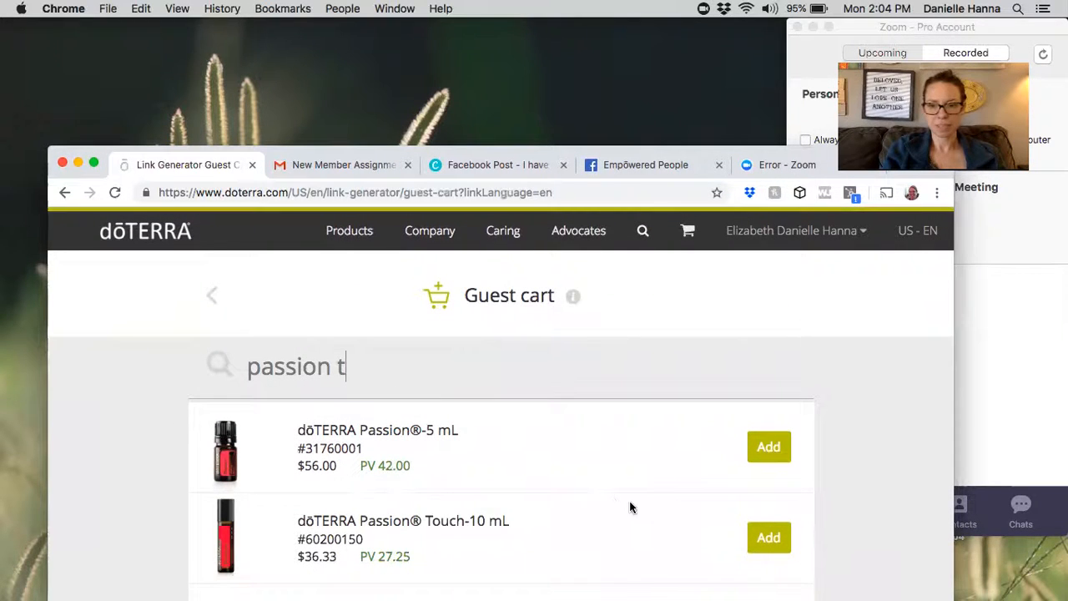
Add one Passion Touch-10 mL and confirm the $36.33 total with 27.25 PV
{"action": "left_click", "coordinate": [768, 537]}
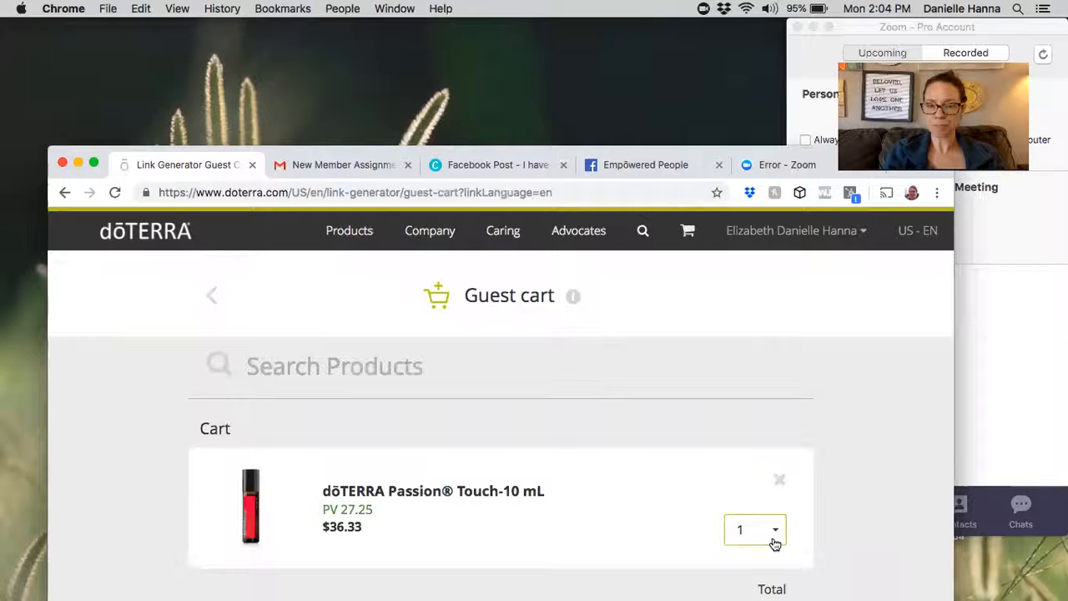
{"action": "scroll", "scroll_direction": "down", "scroll_amount": 3}
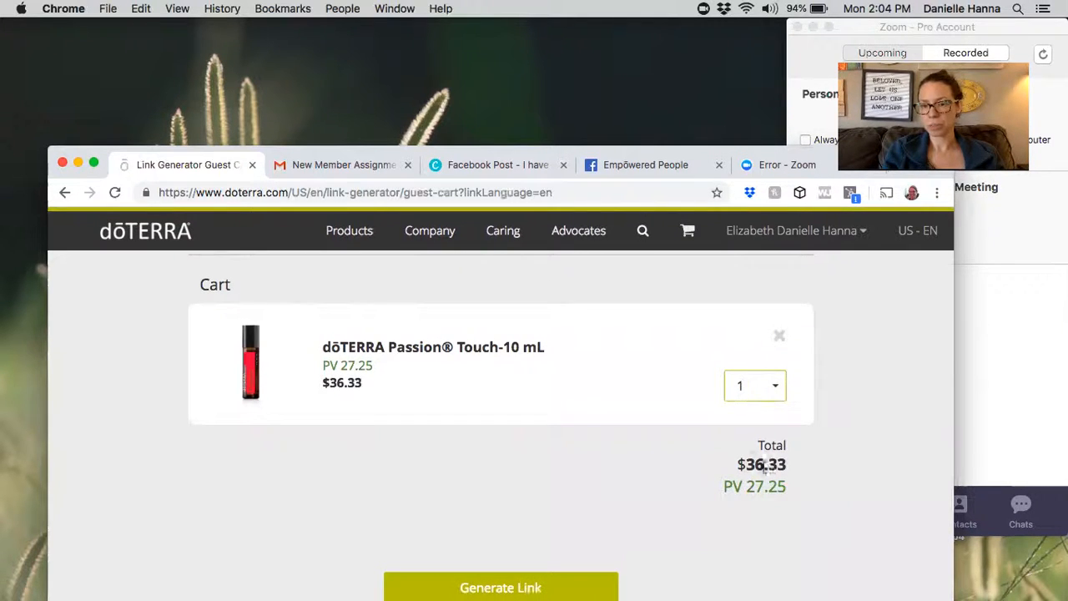
{"action": "mouse_move", "coordinate": [742, 512]}
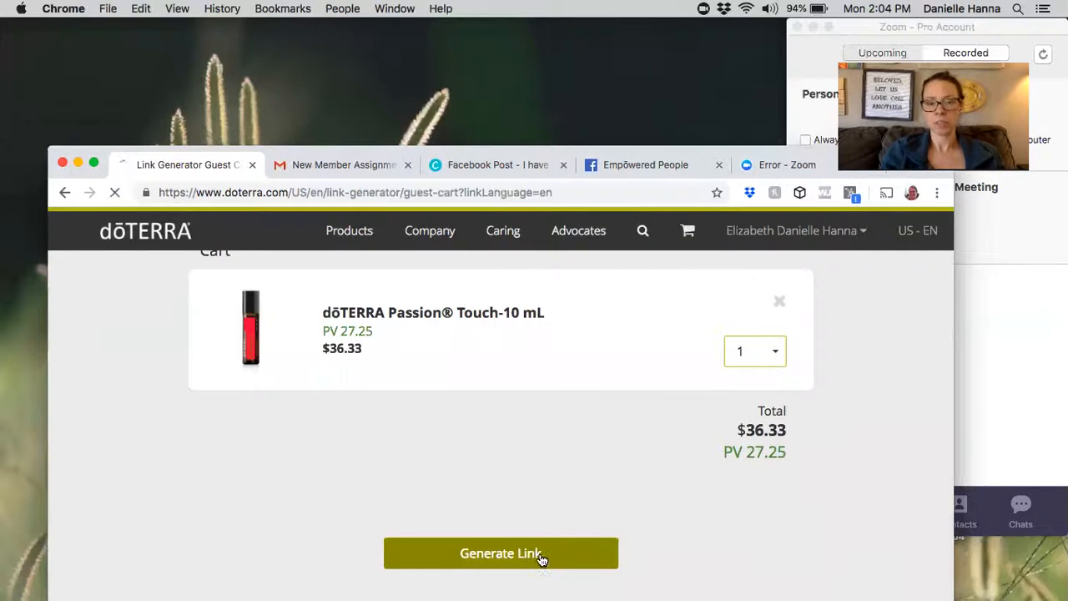
Generate the personalized link for the one-item Passion Touch-10 mL guest cart
{"action": "left_click", "coordinate": [500, 552]}
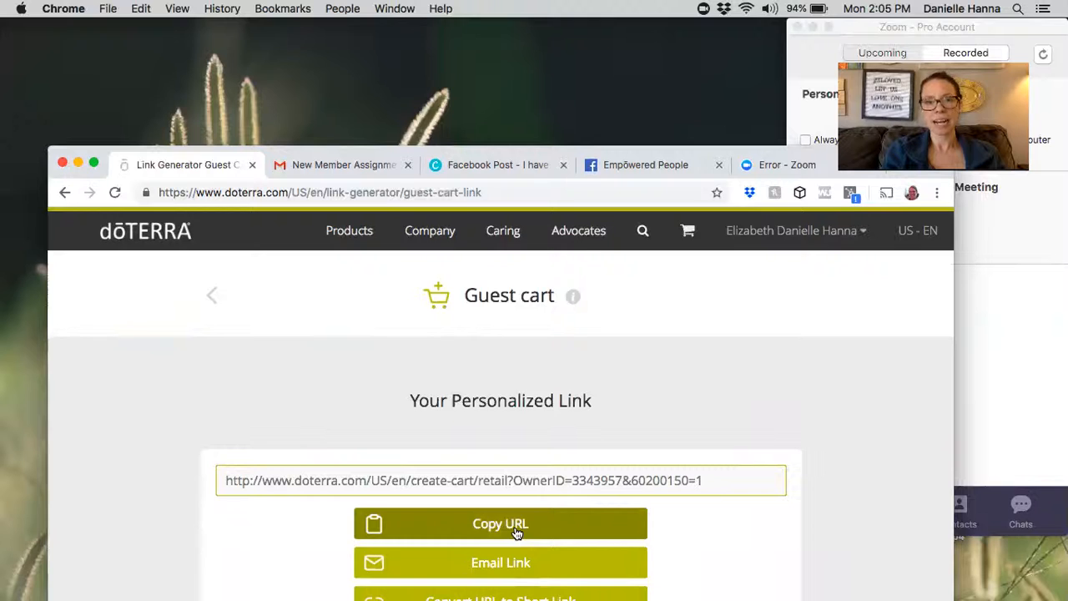
{"action": "mouse_move", "coordinate": [651, 165]}
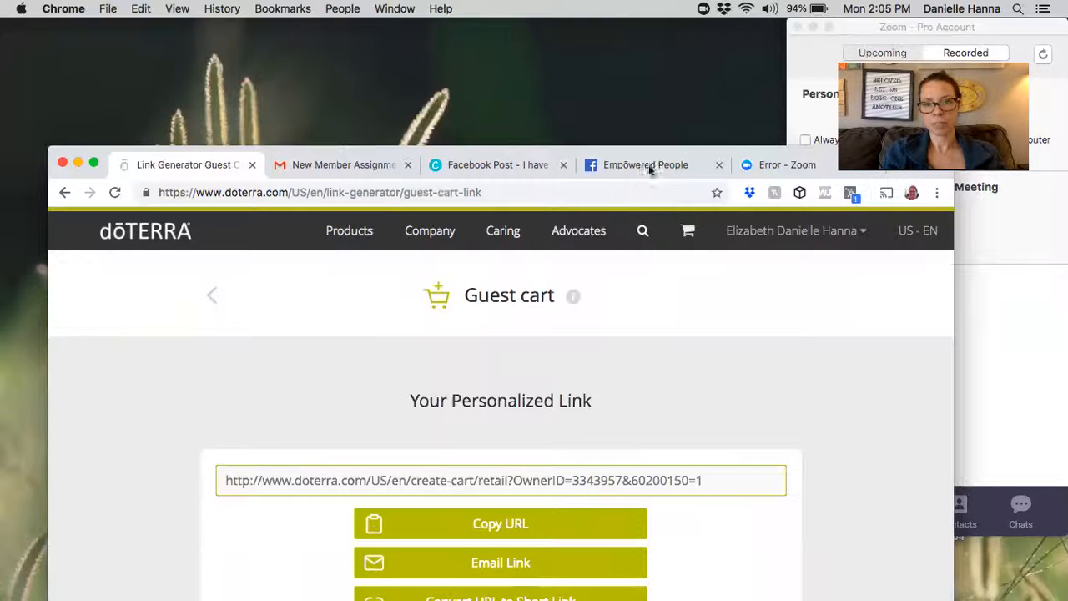